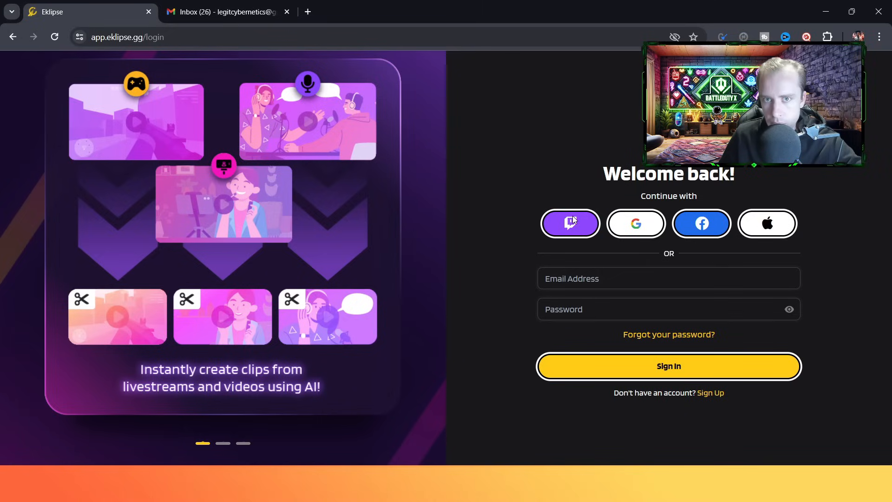
Sign in, submit the email verification prompt and dismiss the Submit Stream game picker.
{"action": "left_click", "coordinate": [569, 223]}
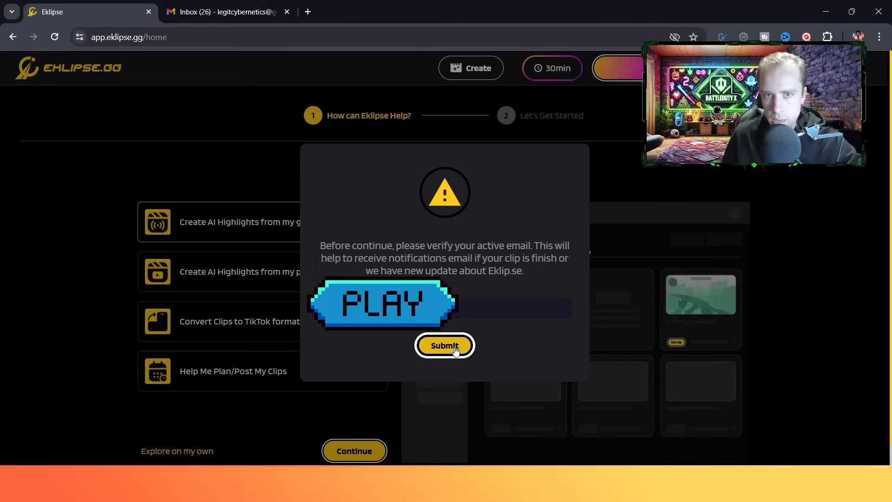
{"action": "left_click", "coordinate": [444, 346]}
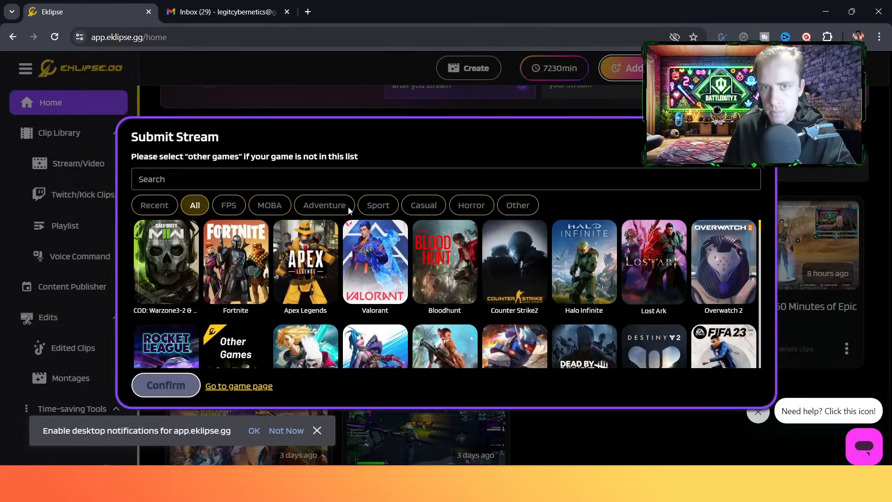
{"action": "left_click", "coordinate": [165, 385]}
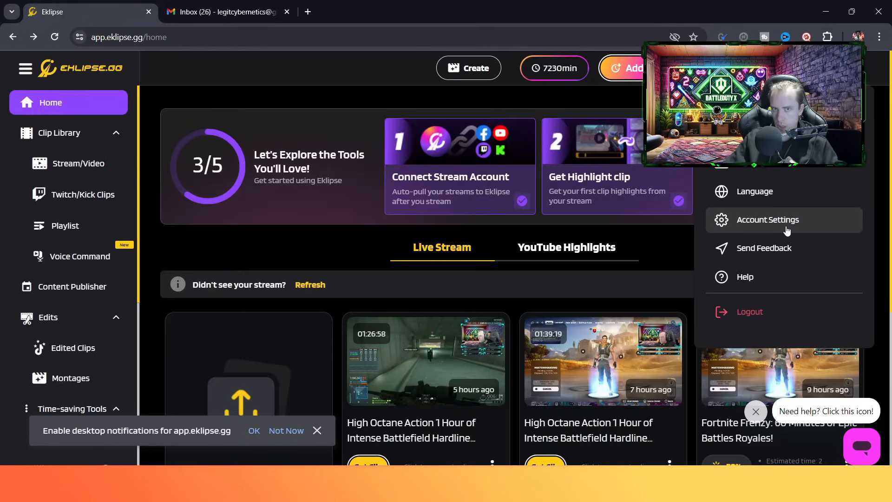
Reach Account Settings with the Connect a new account dialog (Twitch, YouTube, Facebook).
{"action": "left_click", "coordinate": [769, 220]}
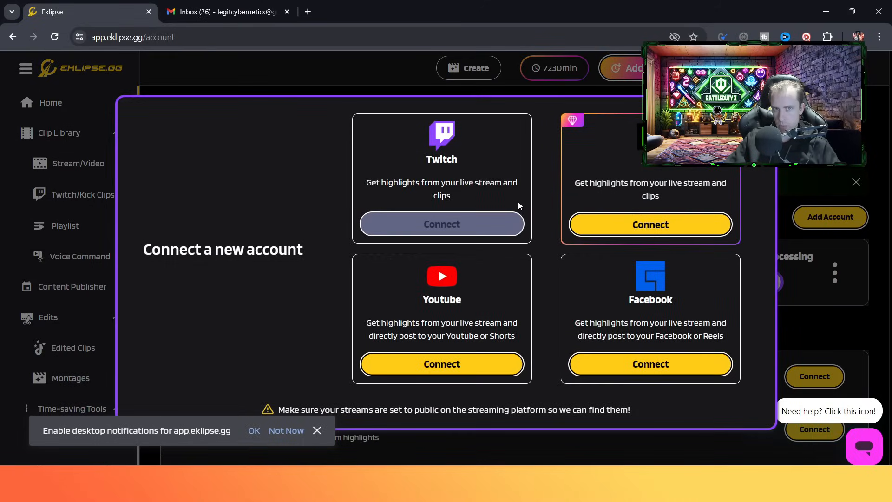
{"action": "mouse_move", "coordinate": [450, 287]}
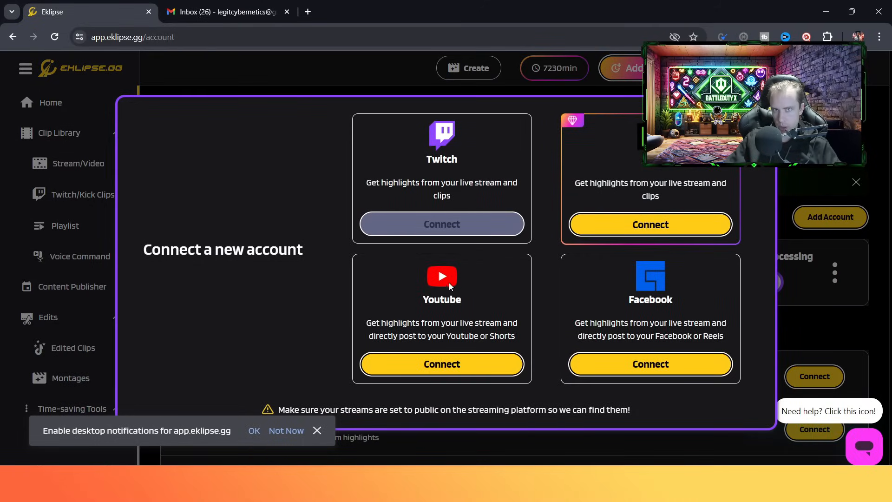
{"action": "mouse_move", "coordinate": [697, 299]}
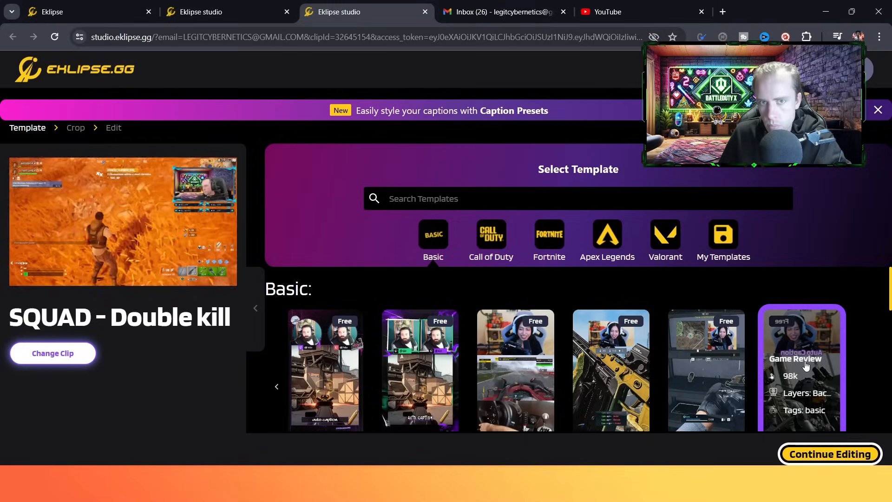
Apply the Game Review template, accepting the Face Cam and Game Feed crop areas.
{"action": "left_click", "coordinate": [829, 454]}
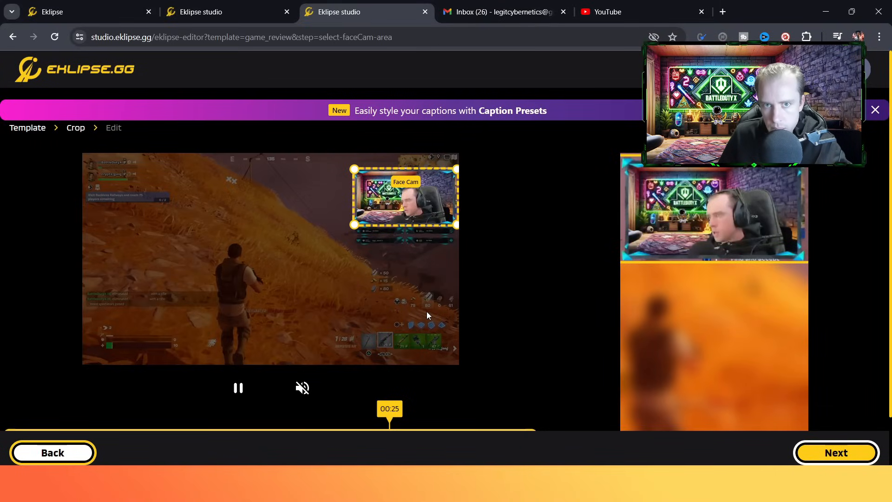
{"action": "left_click", "coordinate": [835, 452]}
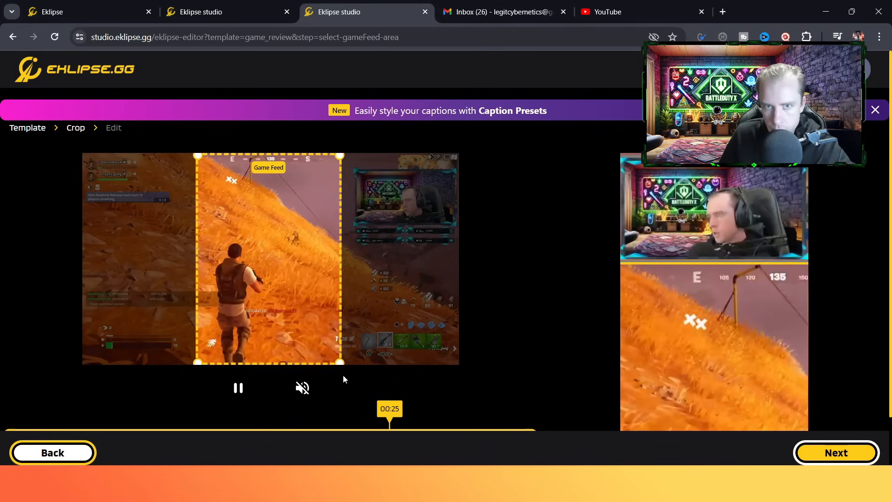
{"action": "left_click", "coordinate": [836, 452]}
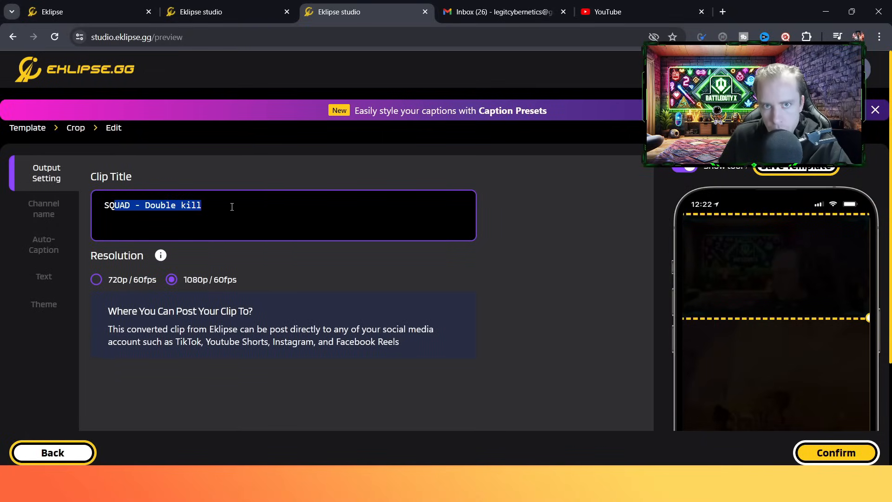
Add a green pill-shaped Multi Channels battledutyx name tag to the short.
{"action": "left_click", "coordinate": [44, 208]}
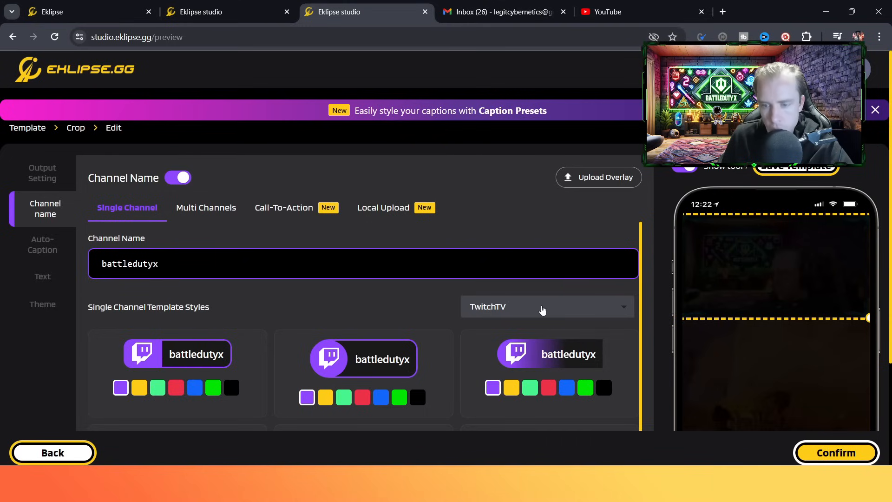
{"action": "left_click", "coordinate": [546, 306]}
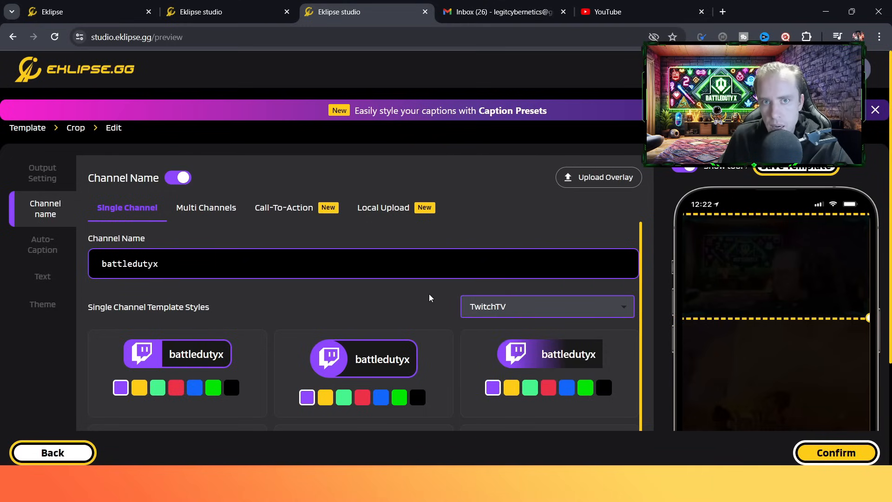
{"action": "left_click", "coordinate": [206, 207]}
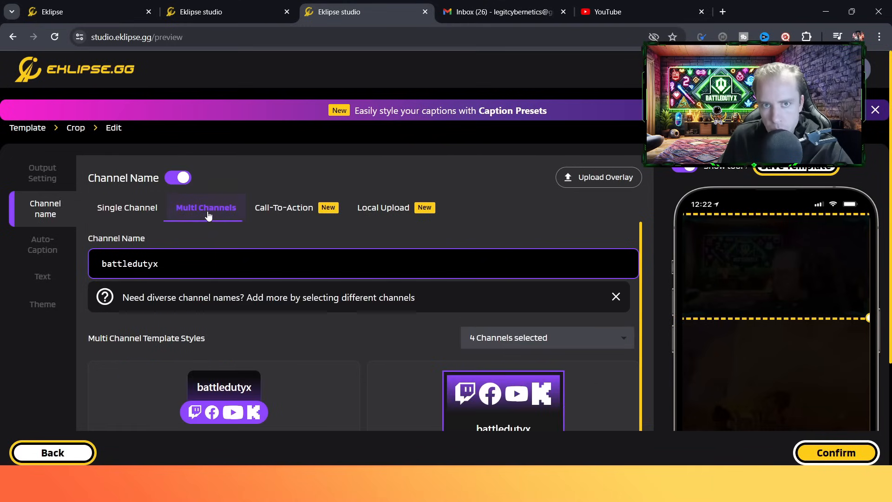
{"action": "scroll", "scroll_direction": "down", "scroll_amount": 3}
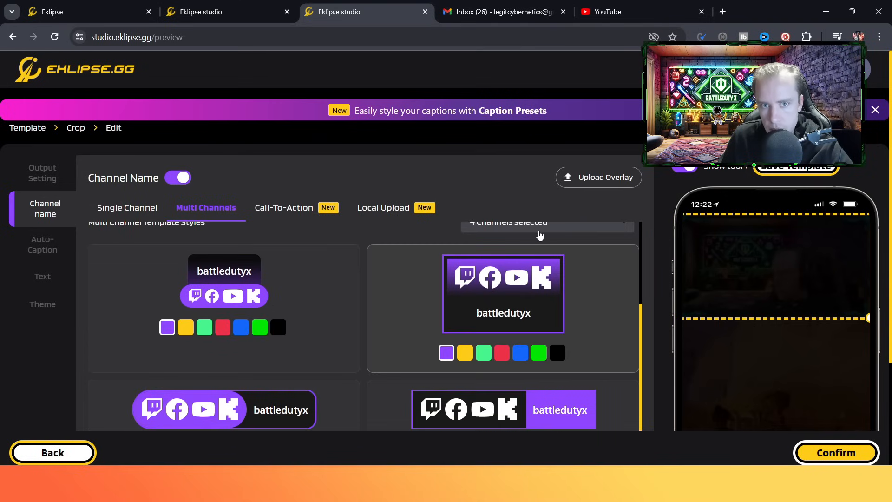
{"action": "scroll", "scroll_direction": "down", "scroll_amount": 3}
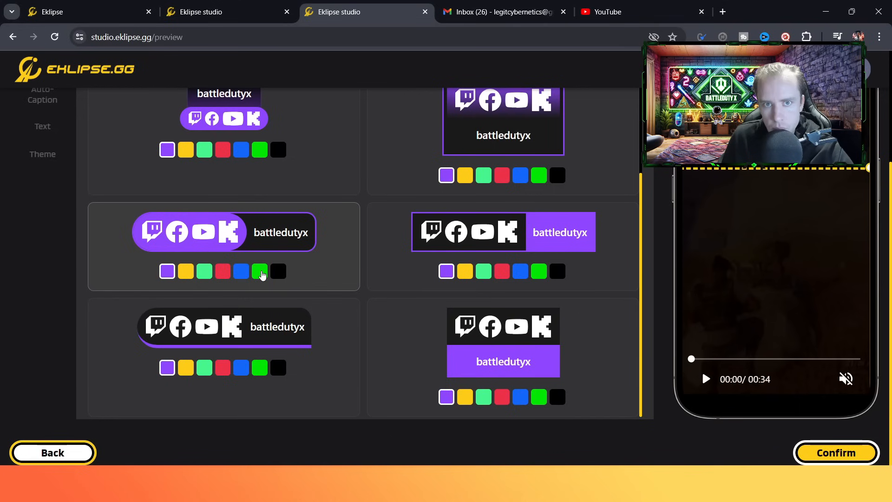
{"action": "left_click", "coordinate": [259, 270]}
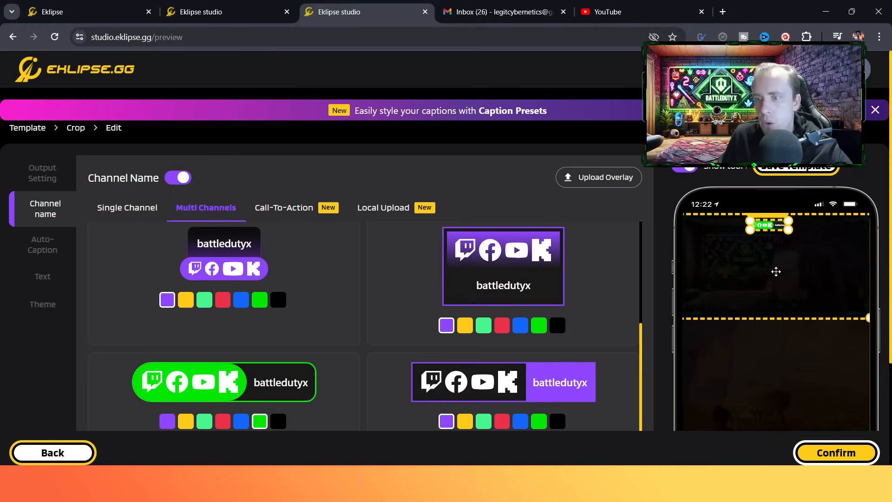
Add a Kick call-to-action and bold italic BATTLEDUTYX text, then confirm for conversion.
{"action": "left_click", "coordinate": [282, 207]}
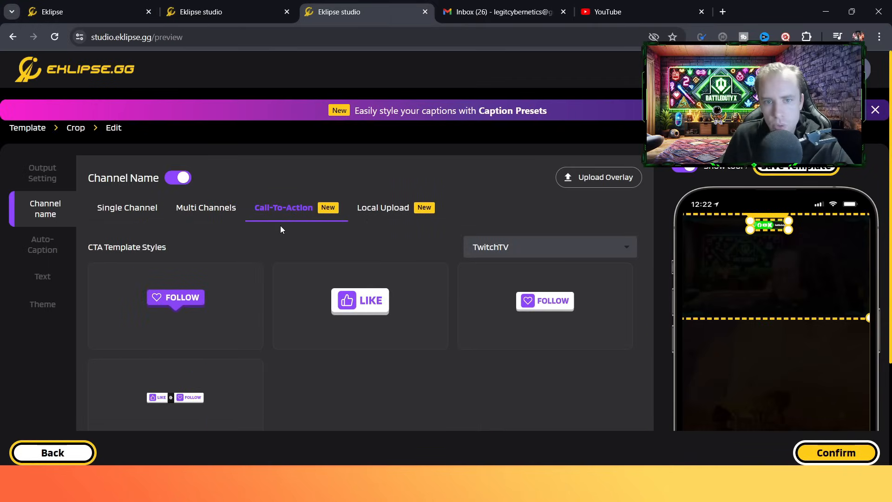
{"action": "left_click", "coordinate": [548, 246]}
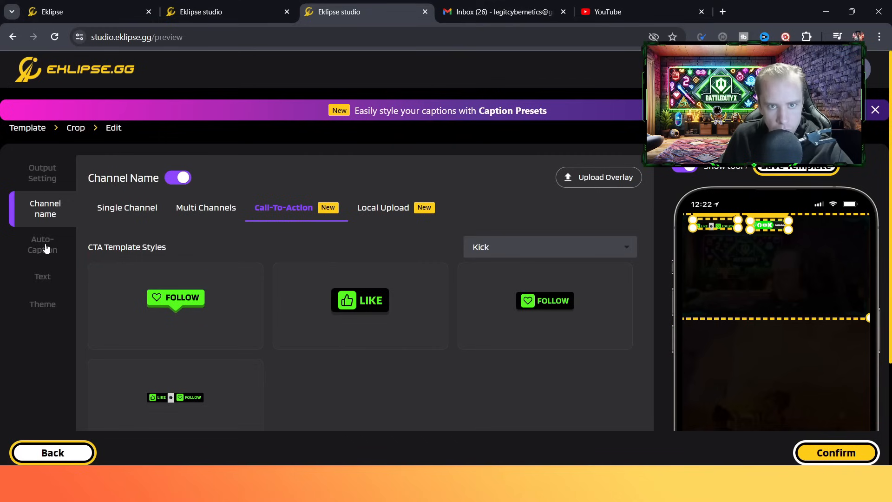
{"action": "left_click", "coordinate": [42, 276]}
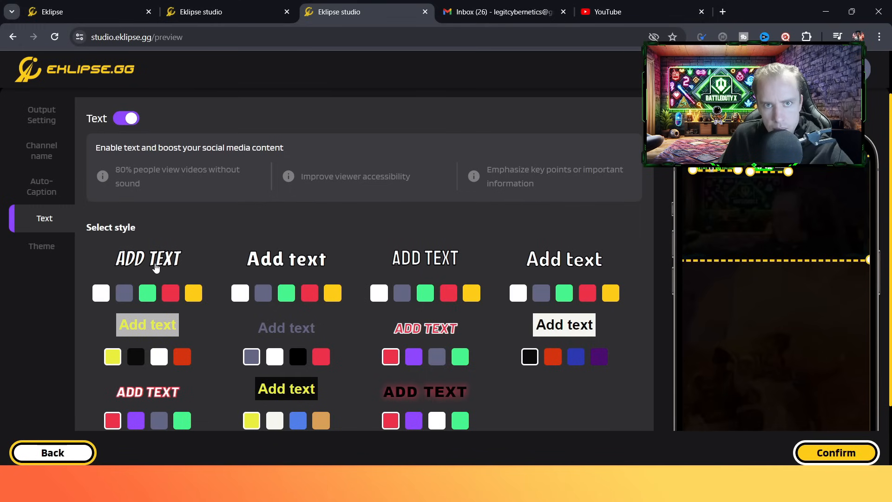
{"action": "left_click", "coordinate": [563, 259]}
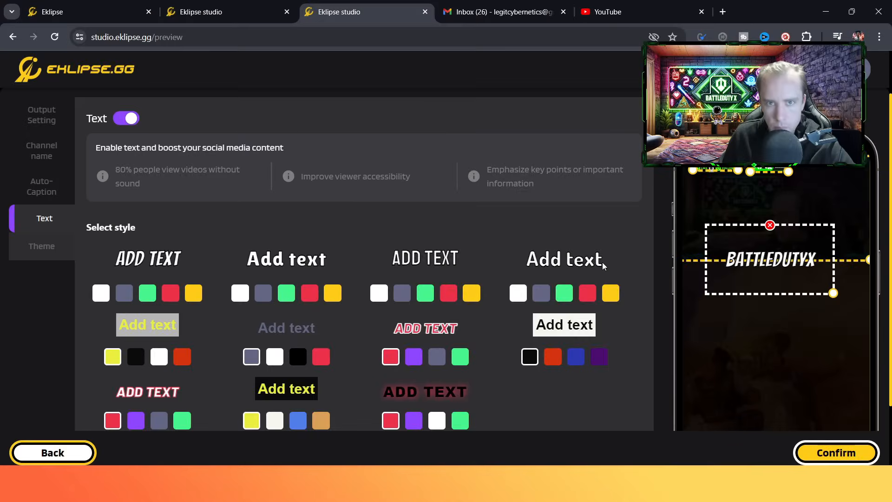
{"action": "left_click", "coordinate": [44, 246]}
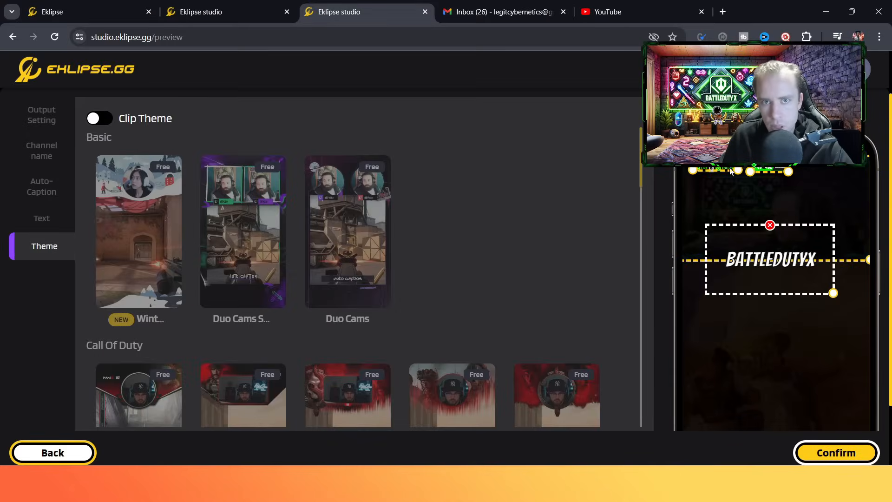
{"action": "left_click", "coordinate": [835, 453]}
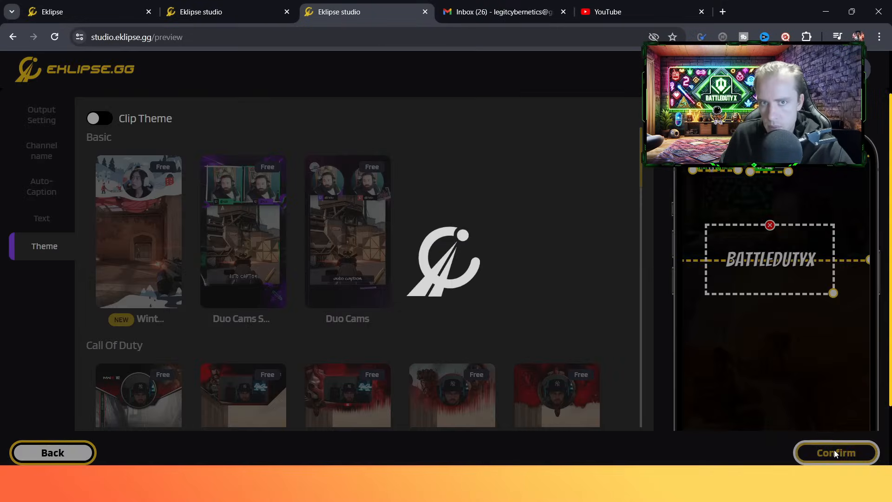
Draft a rough 'Dou' caption for the converted double-kill short.
{"action": "left_click", "coordinate": [835, 453]}
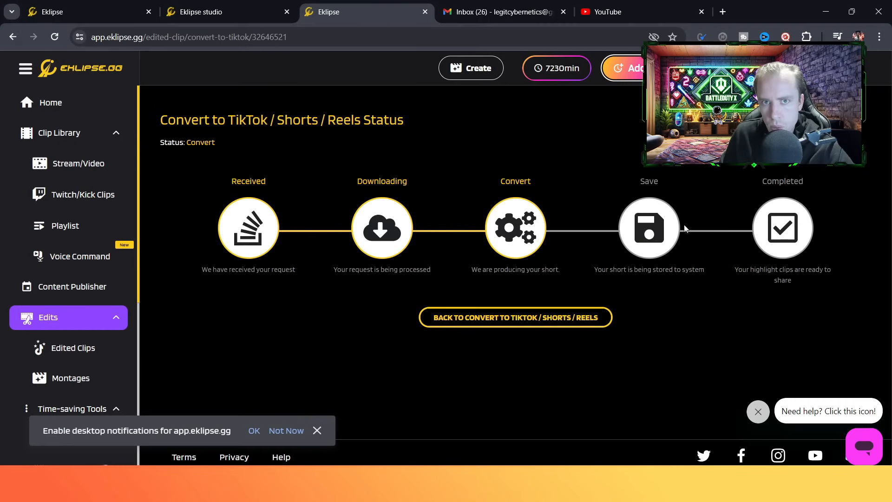
{"action": "left_click", "coordinate": [514, 317]}
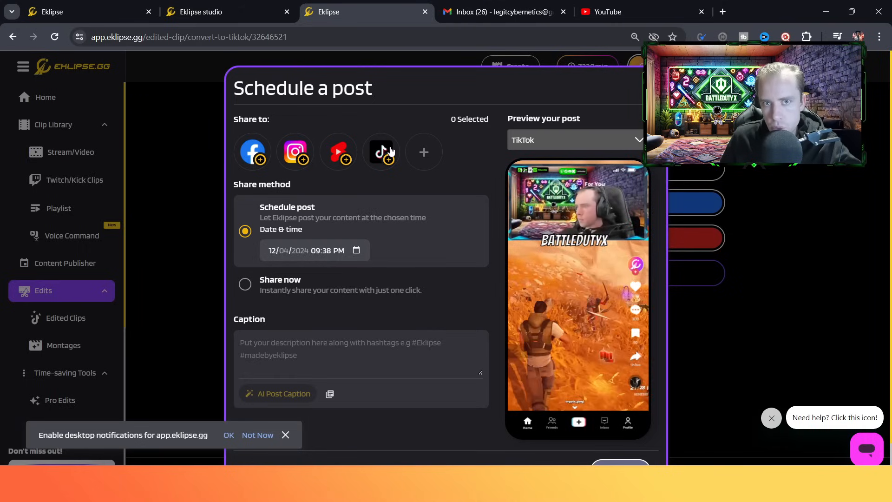
{"action": "scroll", "scroll_direction": "down", "scroll_amount": 3}
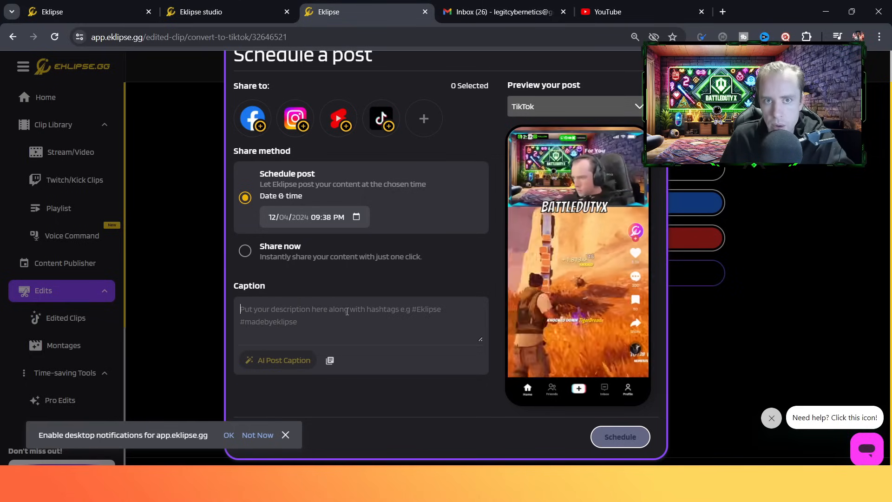
{"action": "type", "text": "Double kioll fortn"}
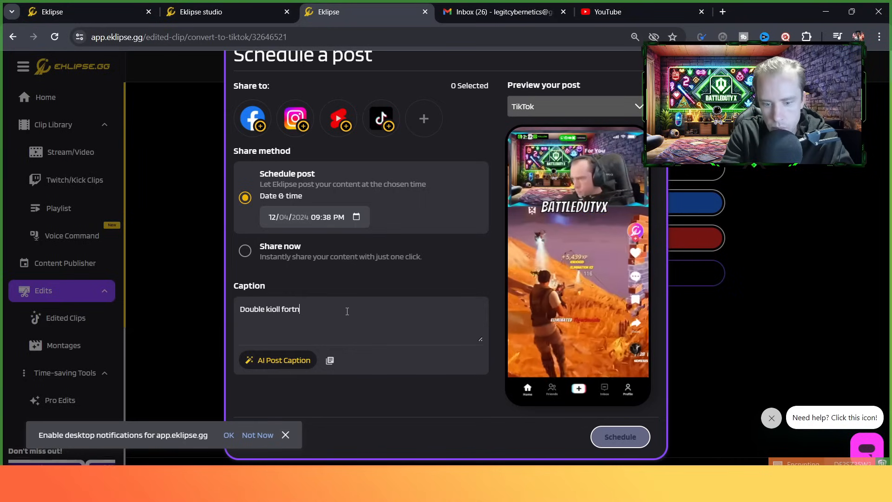
Generate an AI Post Caption in the Witty tone with Fortnite hashtags.
{"action": "left_click", "coordinate": [284, 359]}
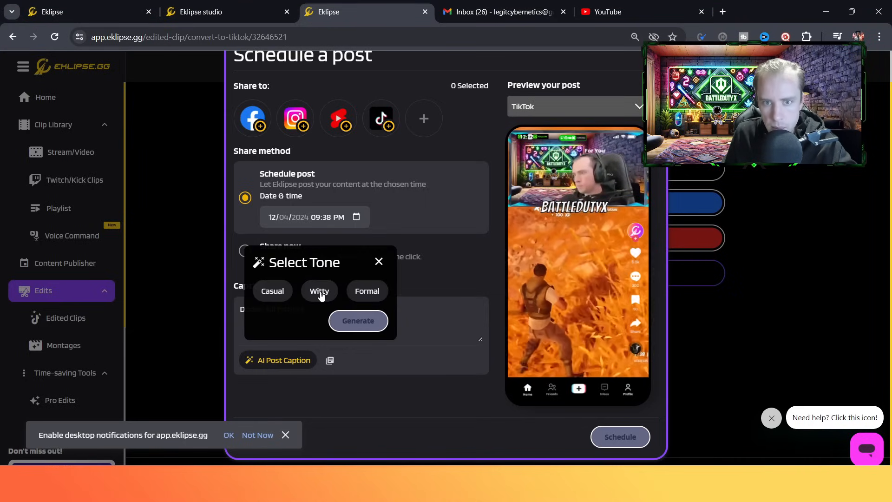
{"action": "left_click", "coordinate": [358, 320]}
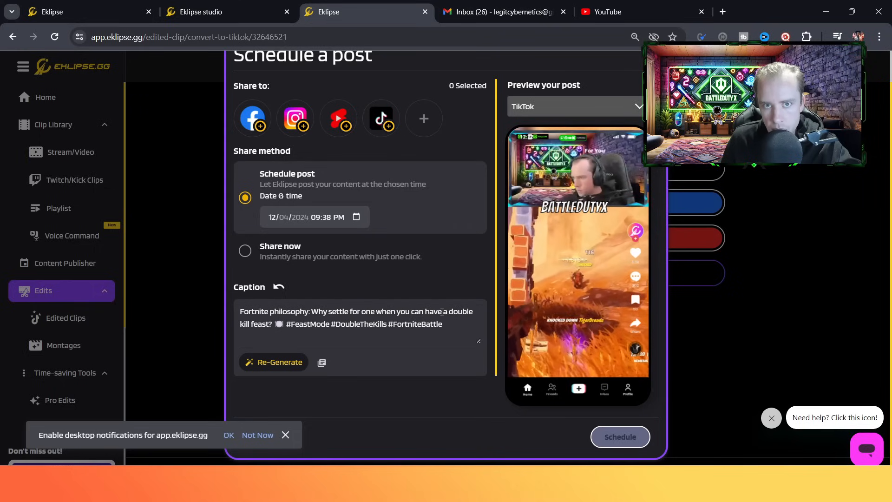
{"action": "left_click", "coordinate": [303, 216]}
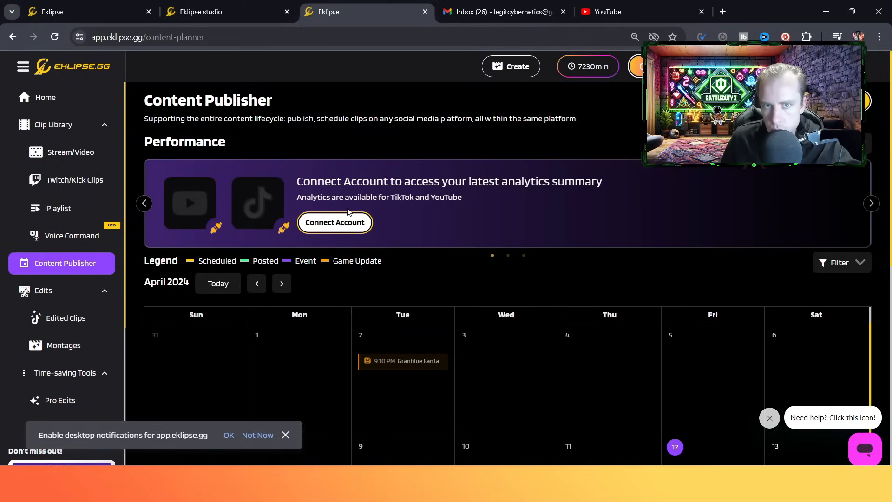
Start a new post on April 17 from the calendar and go find a clip to attach.
{"action": "scroll", "scroll_direction": "down", "scroll_amount": 3}
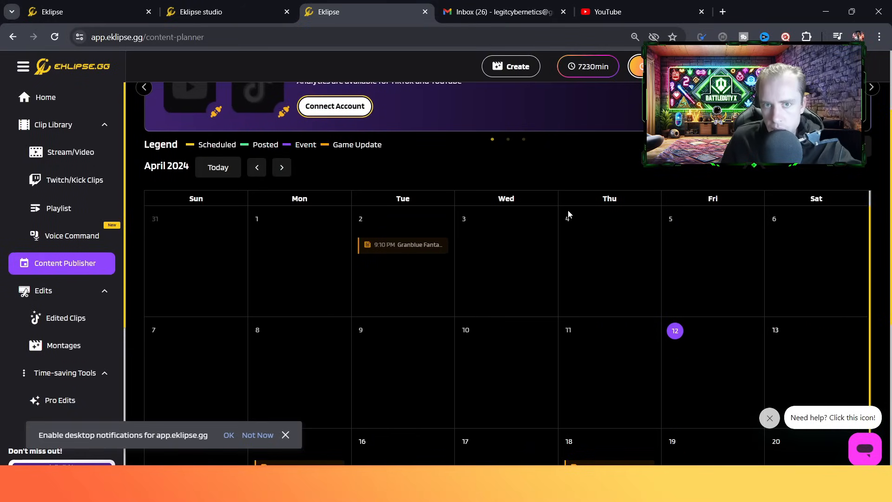
{"action": "scroll", "scroll_direction": "down", "scroll_amount": 3}
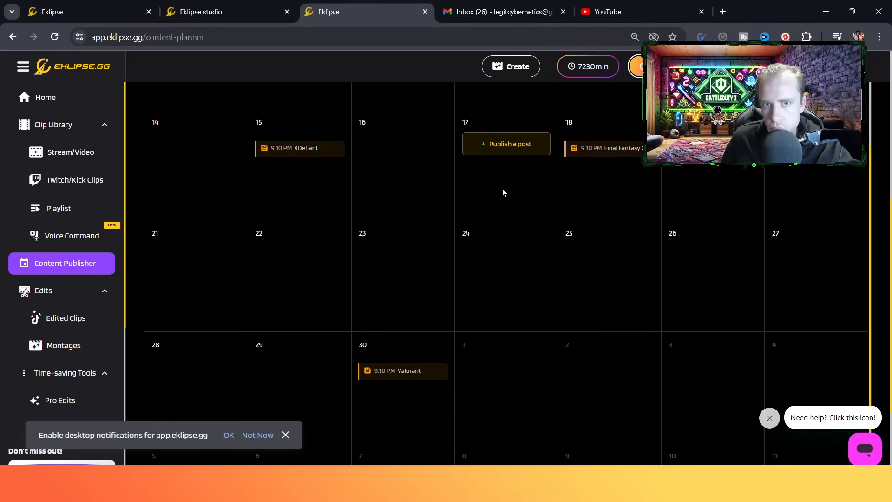
{"action": "left_click", "coordinate": [505, 143]}
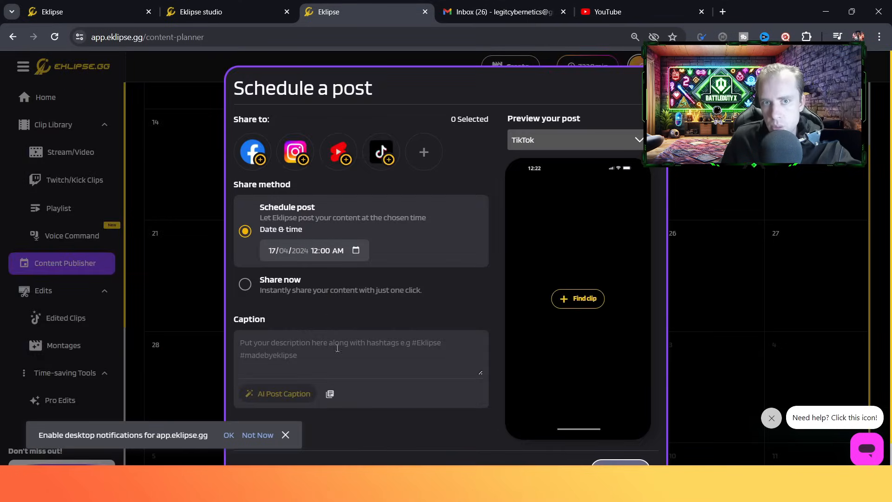
{"action": "left_click", "coordinate": [577, 298]}
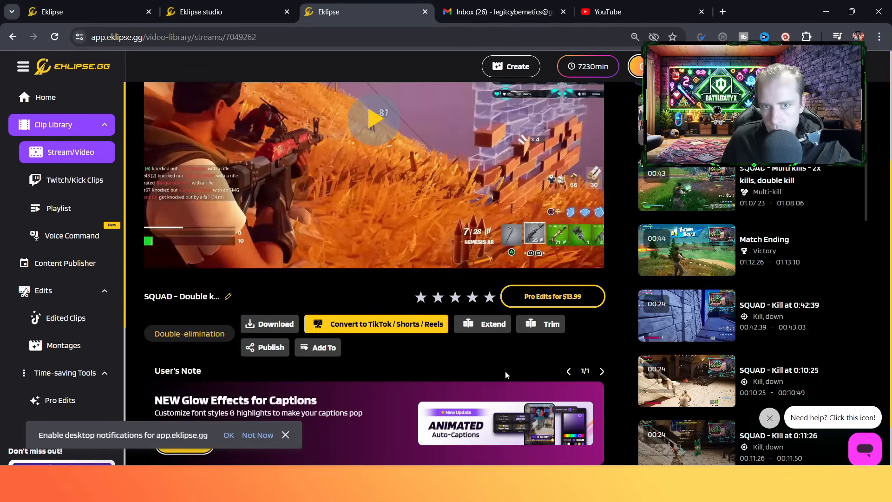
{"action": "left_click", "coordinate": [317, 347]}
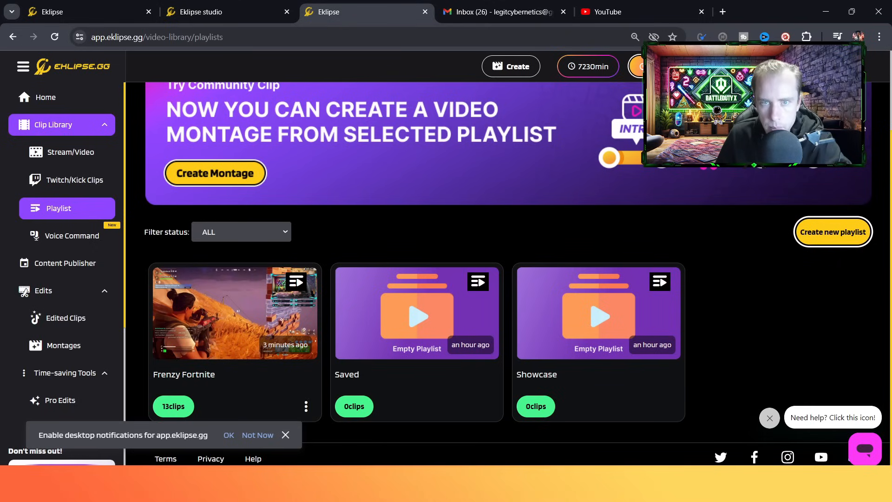
Show the Clip Library playlists: Frenzy Fortnite with 13 clips, empty Saved and Showcase.
{"action": "left_click", "coordinate": [234, 313]}
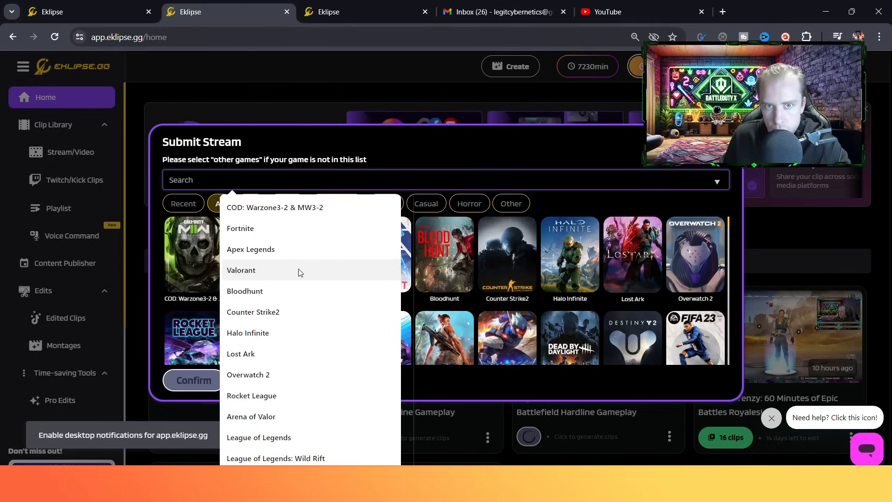
{"action": "mouse_move", "coordinate": [305, 336]}
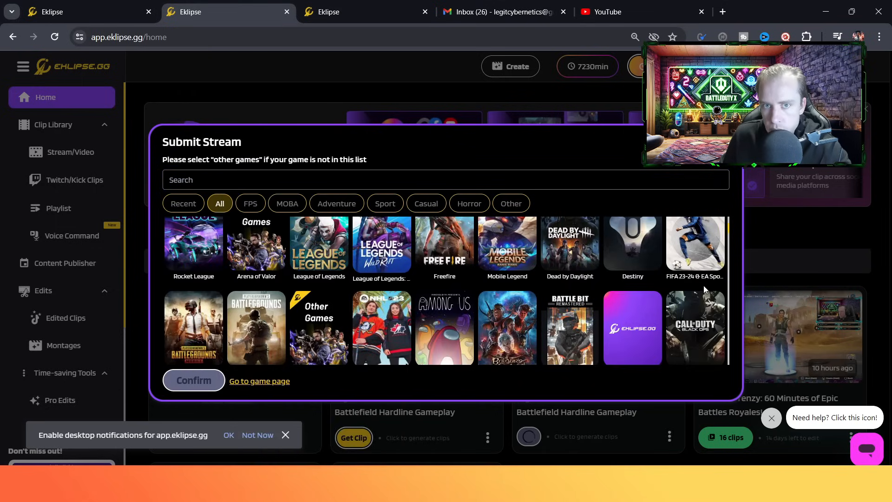
Filter the Submit Stream game grid by FPS, MOBA and another genre.
{"action": "scroll", "scroll_direction": "down", "scroll_amount": 3}
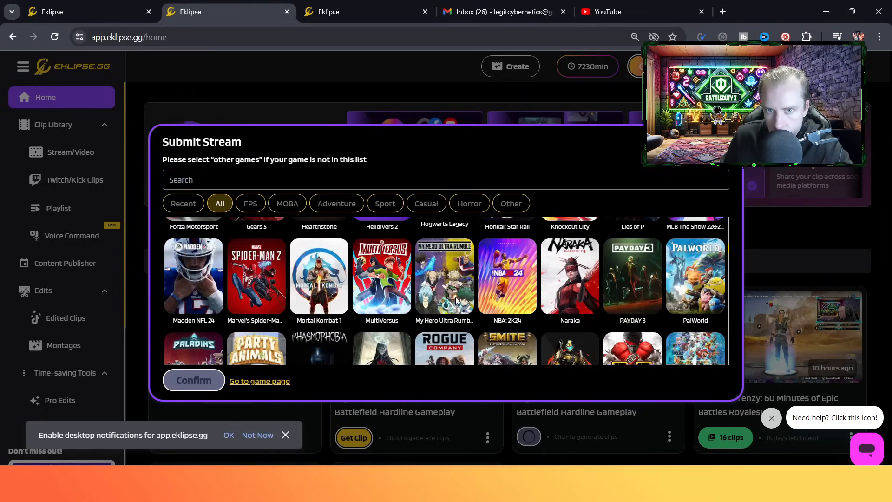
{"action": "scroll", "scroll_direction": "down", "scroll_amount": 3}
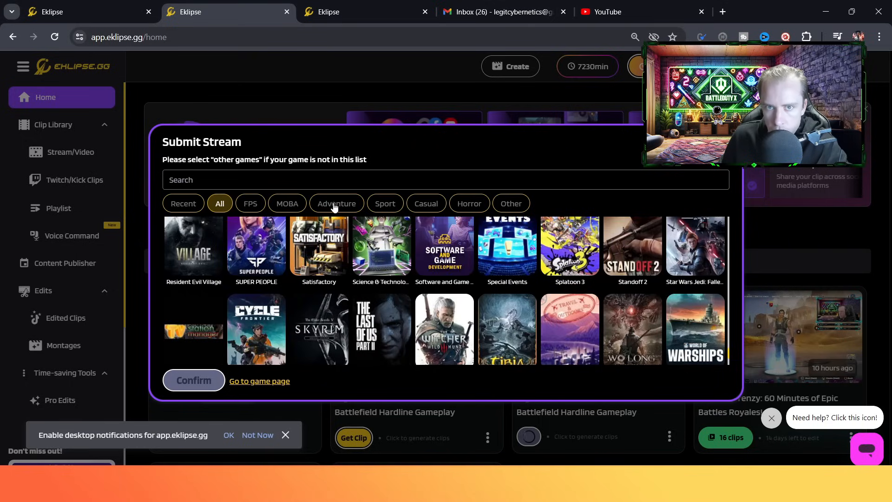
{"action": "left_click", "coordinate": [250, 203]}
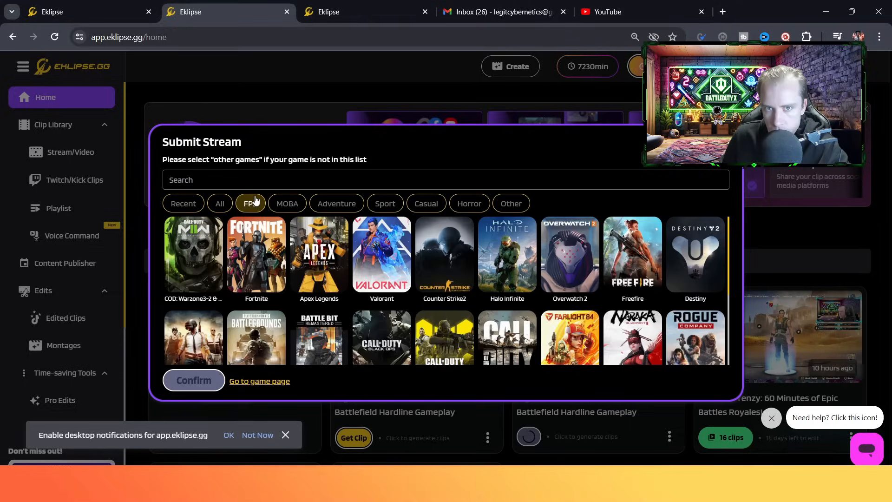
{"action": "left_click", "coordinate": [287, 203]}
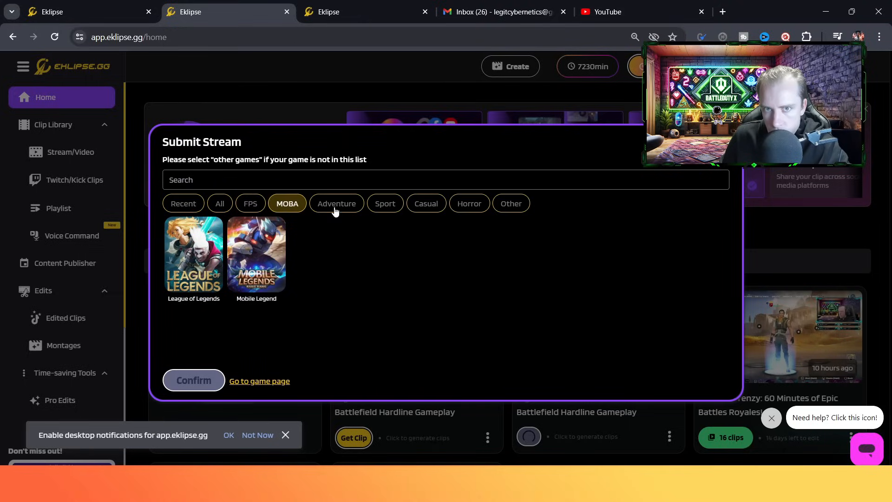
{"action": "left_click", "coordinate": [425, 203]}
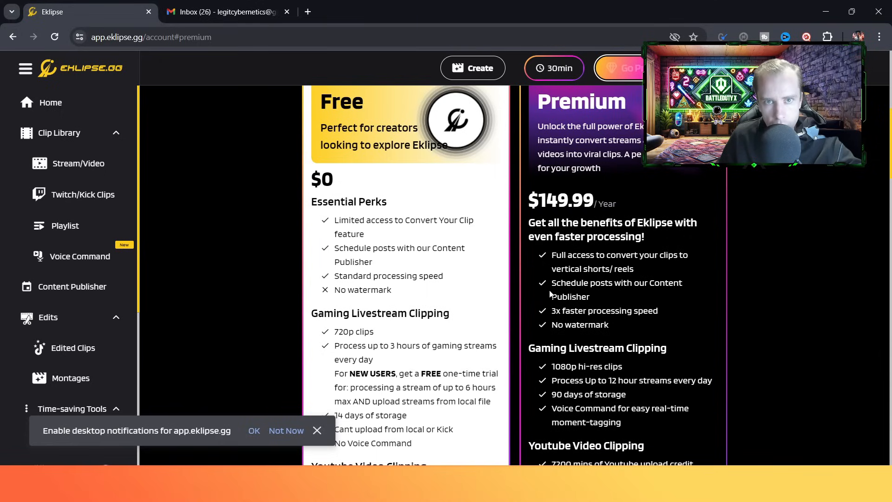
Scroll the pricing page toward the $149.99 annual Premium plan.
{"action": "scroll", "scroll_direction": "down", "scroll_amount": 3}
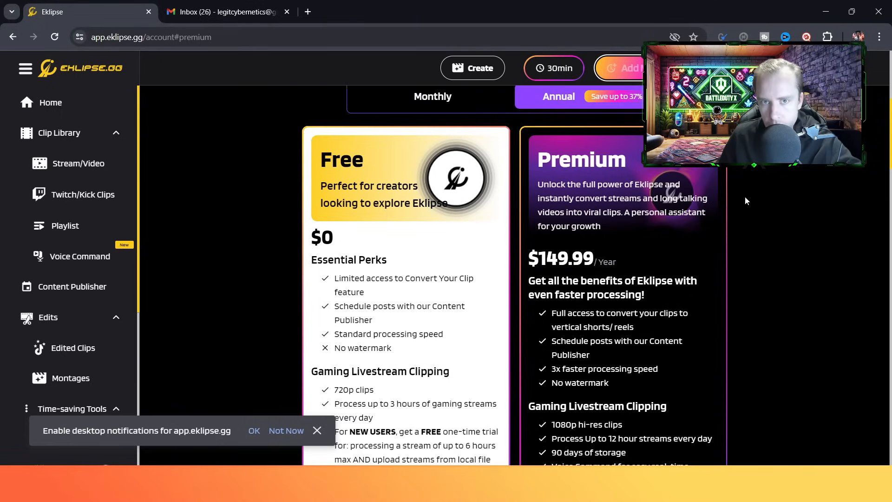
{"action": "scroll", "scroll_direction": "down", "scroll_amount": 3}
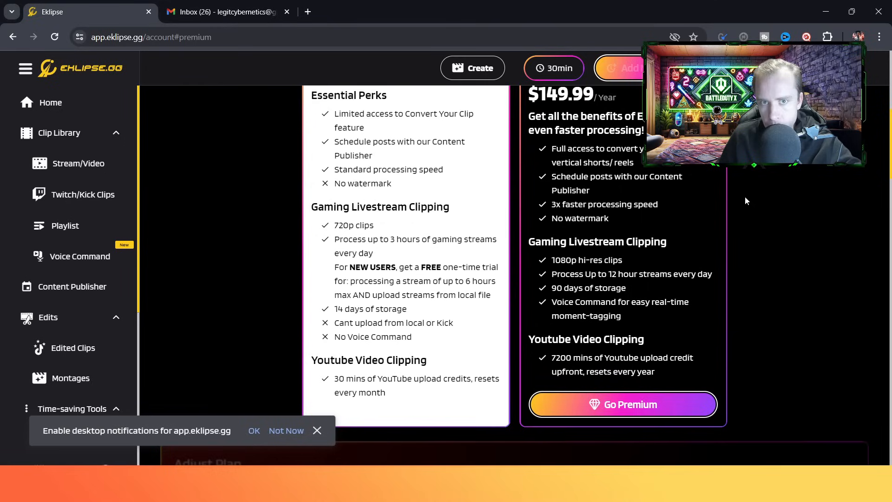
{"action": "scroll", "scroll_direction": "down", "scroll_amount": 3}
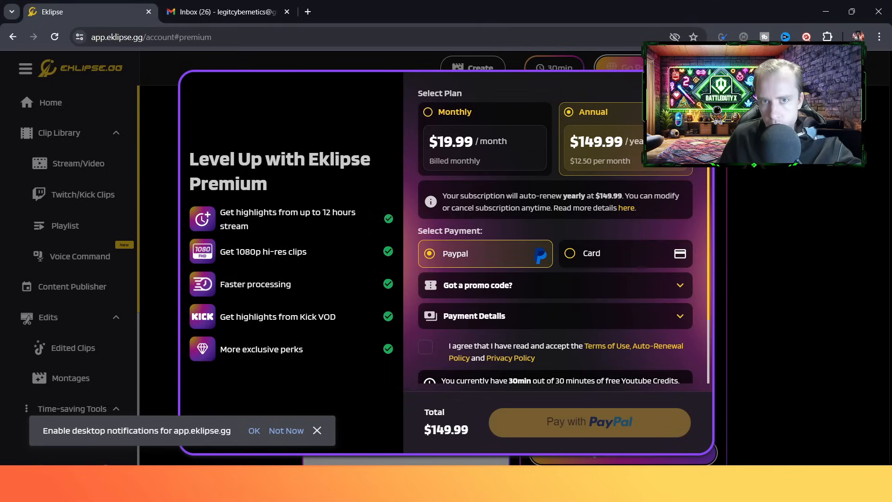
{"action": "mouse_move", "coordinate": [671, 170]}
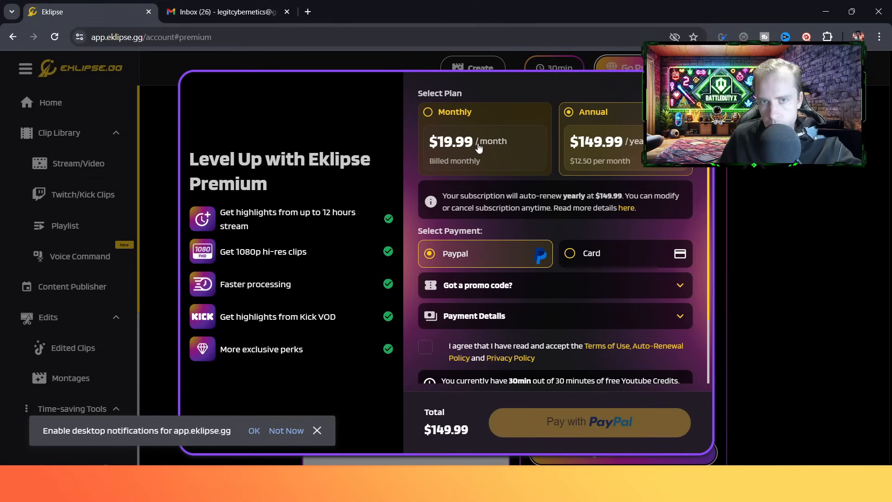
{"action": "mouse_move", "coordinate": [611, 135]}
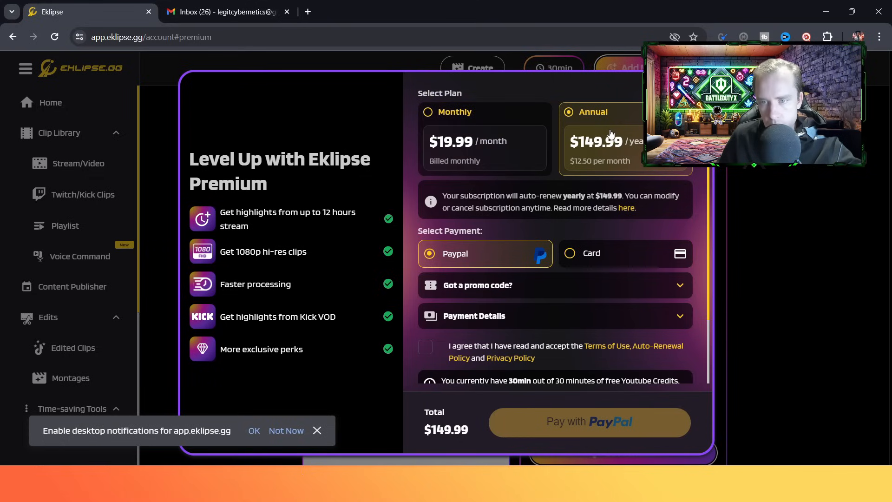